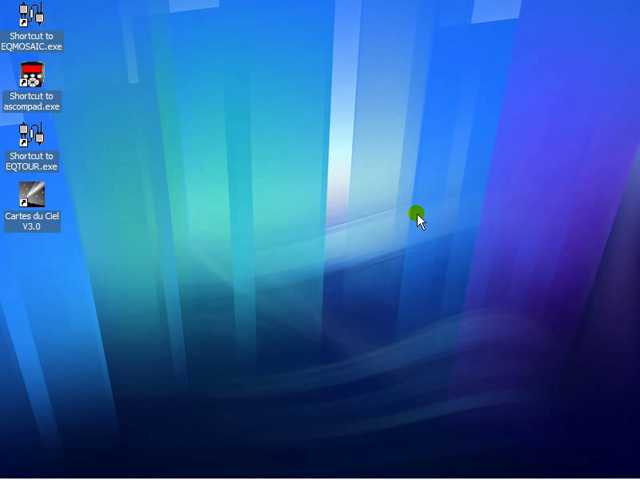
mouse_move(405, 211)
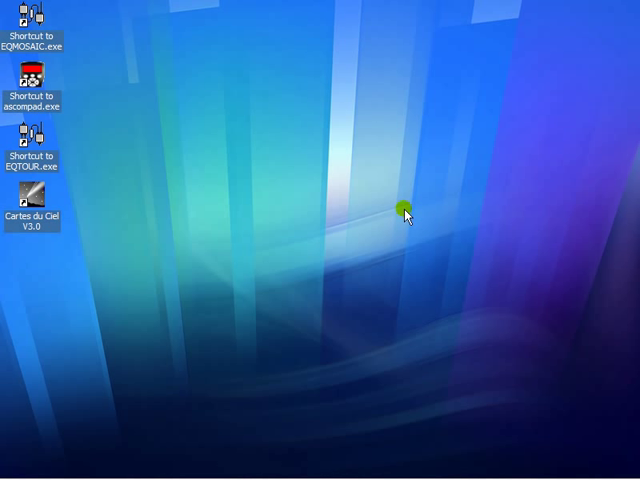
mouse_move(98, 390)
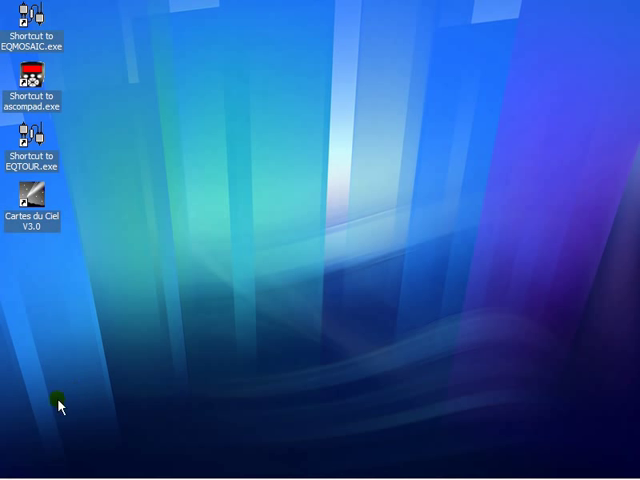
Launch the EQASCOM Toolbox from its desktop shortcut
left_click(24, 467)
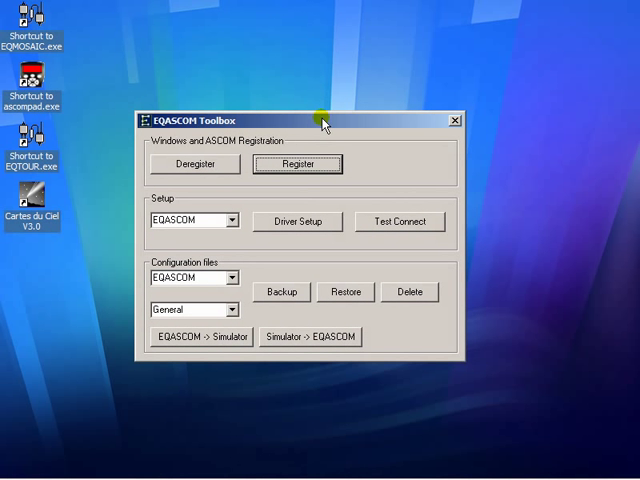
mouse_move(312, 122)
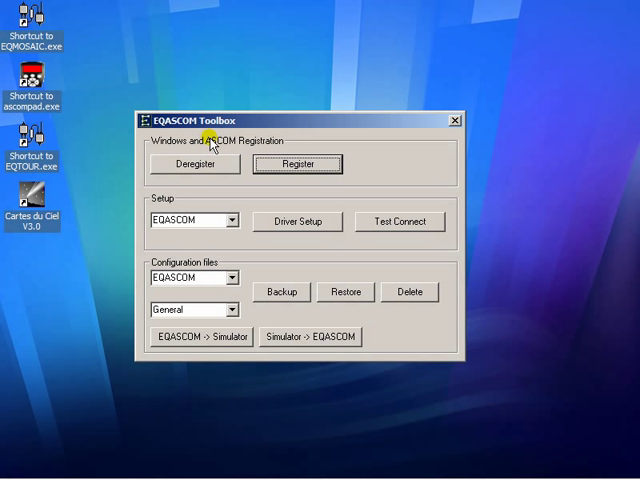
mouse_move(249, 126)
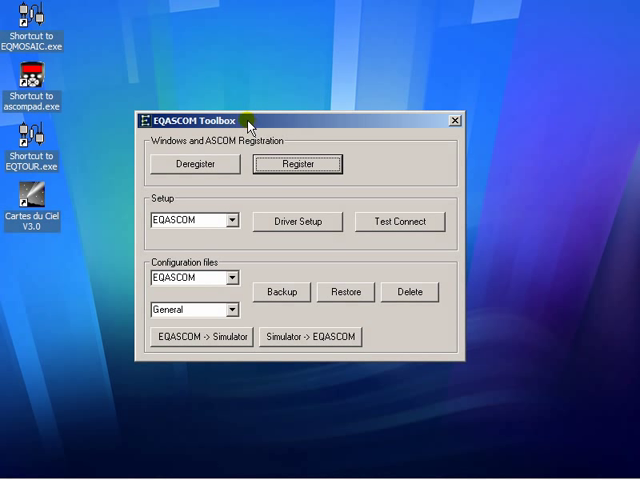
mouse_move(252, 123)
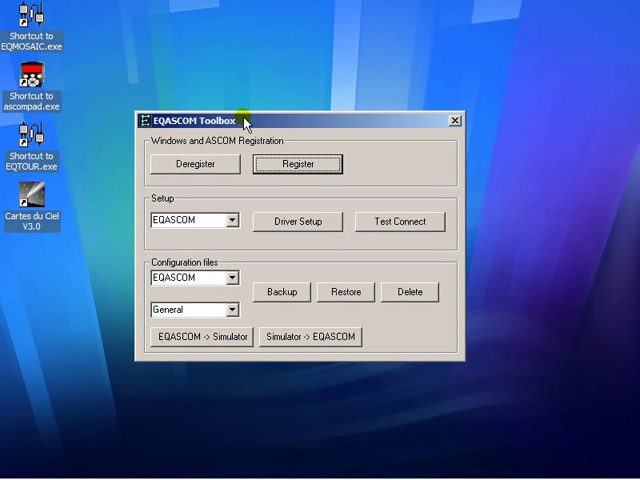
mouse_move(183, 161)
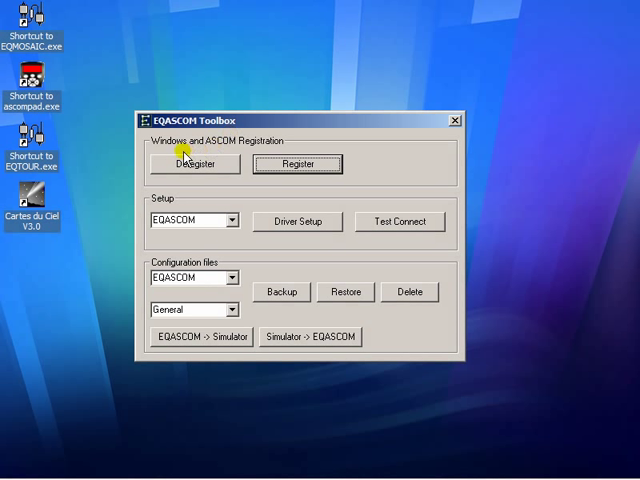
mouse_move(207, 190)
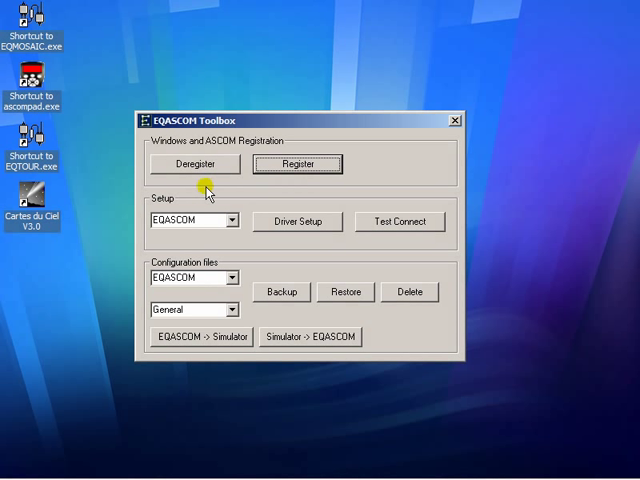
mouse_move(205, 167)
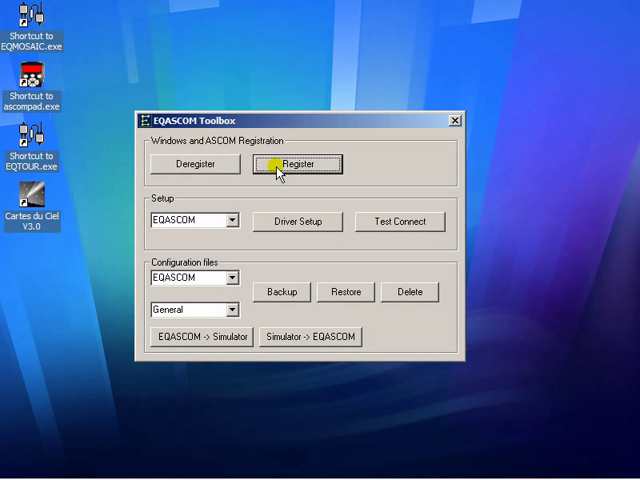
mouse_move(232, 186)
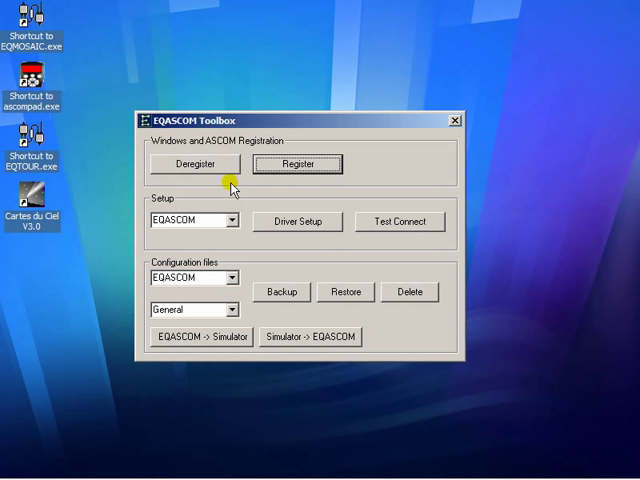
mouse_move(172, 187)
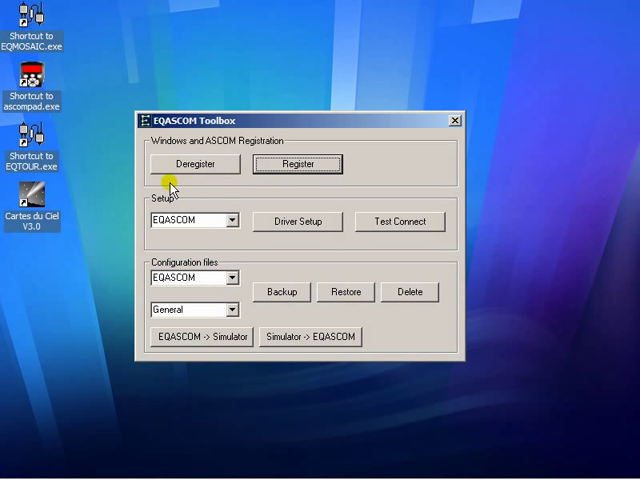
mouse_move(155, 205)
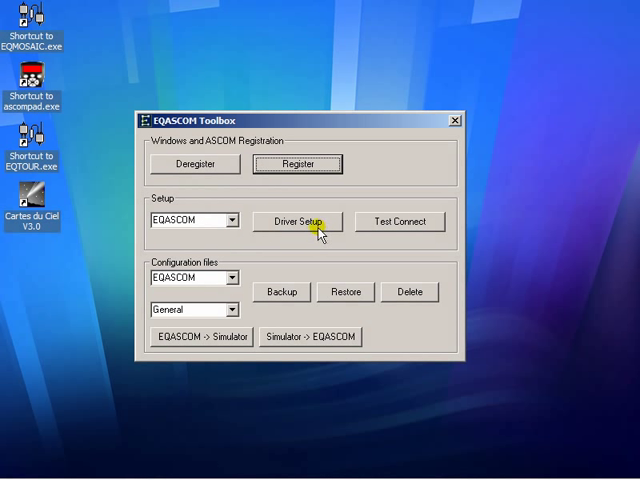
Switch the Setup dropdown from EQASCOM to Simulator, then run Driver Setup and Test Connect
left_click(228, 221)
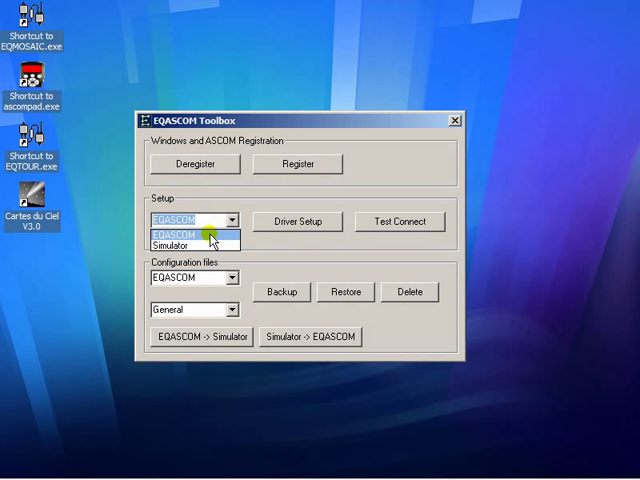
left_click(188, 245)
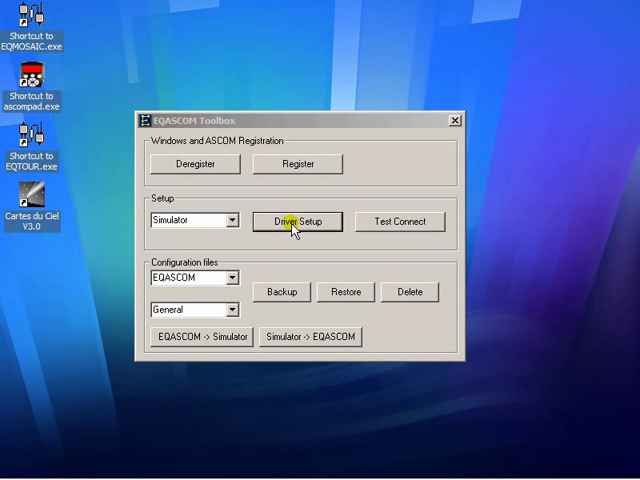
left_click(296, 221)
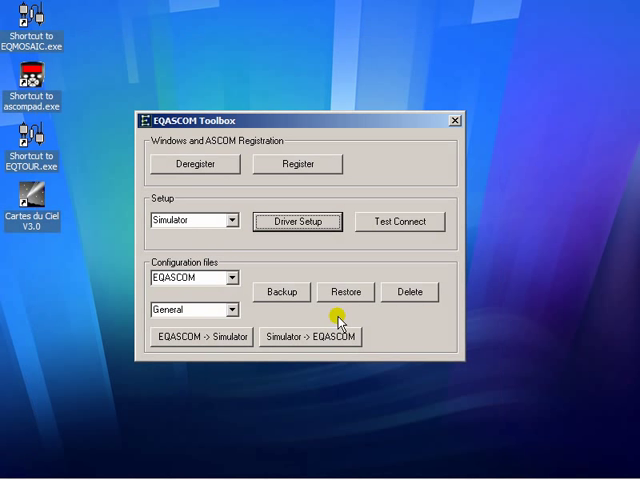
mouse_move(398, 221)
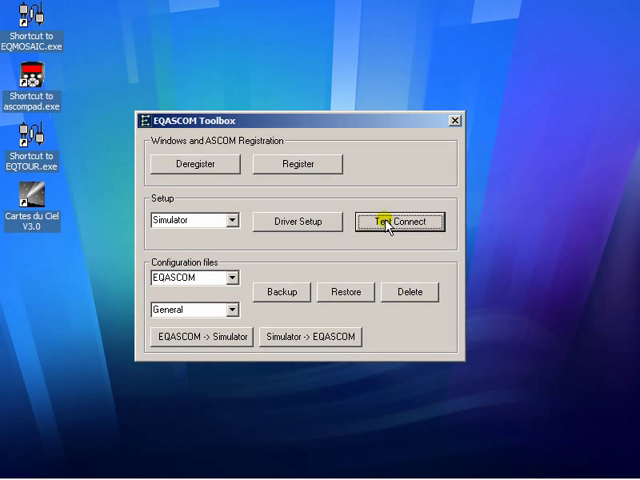
left_click(398, 221)
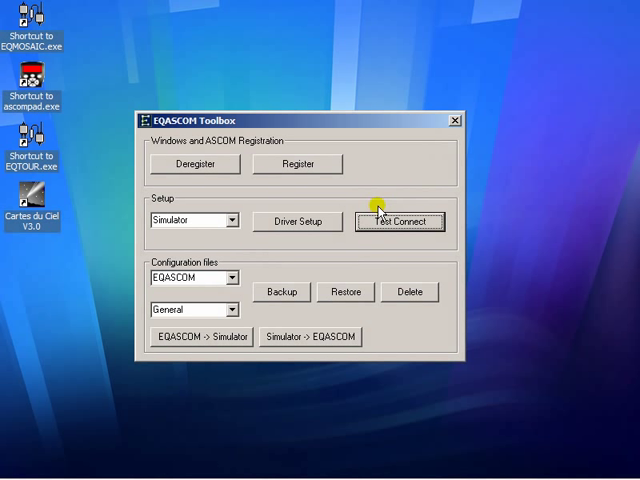
mouse_move(225, 240)
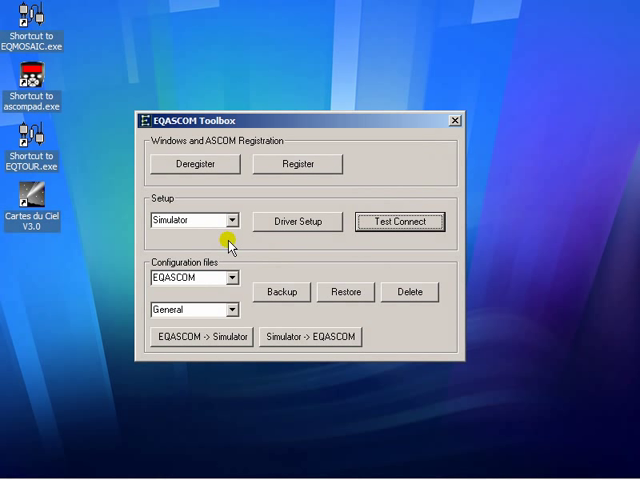
mouse_move(227, 250)
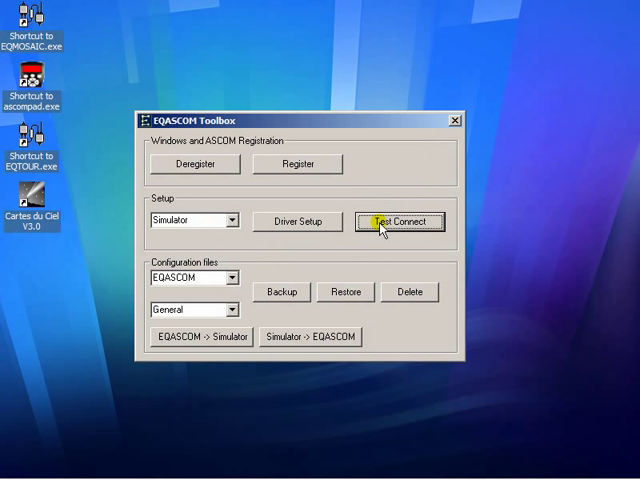
mouse_move(305, 255)
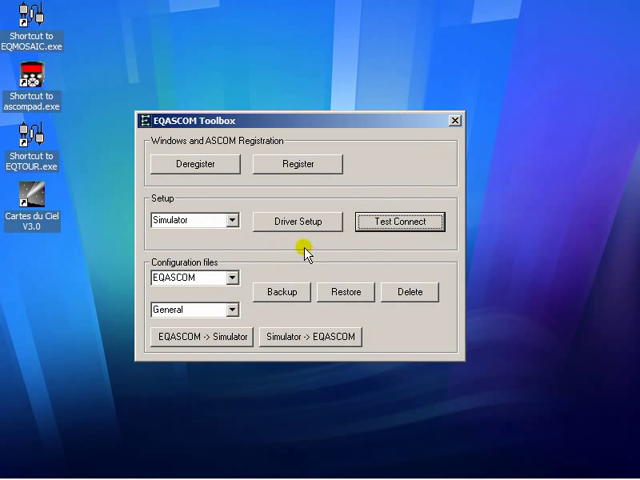
mouse_move(160, 300)
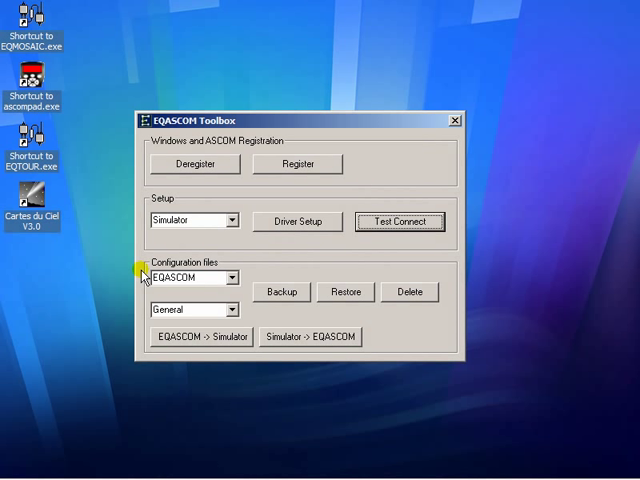
mouse_move(470, 118)
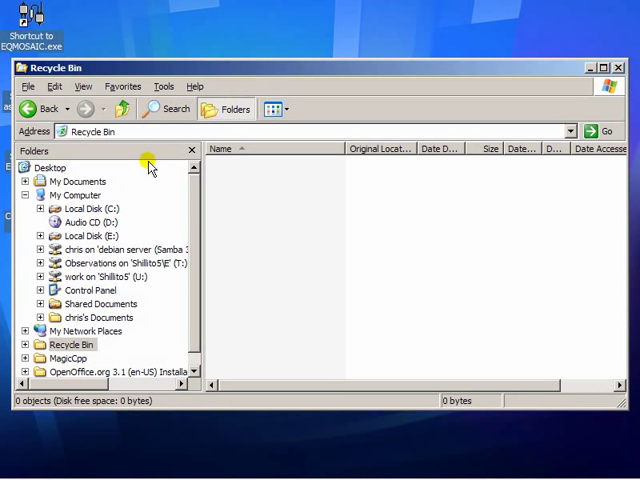
mouse_move(135, 137)
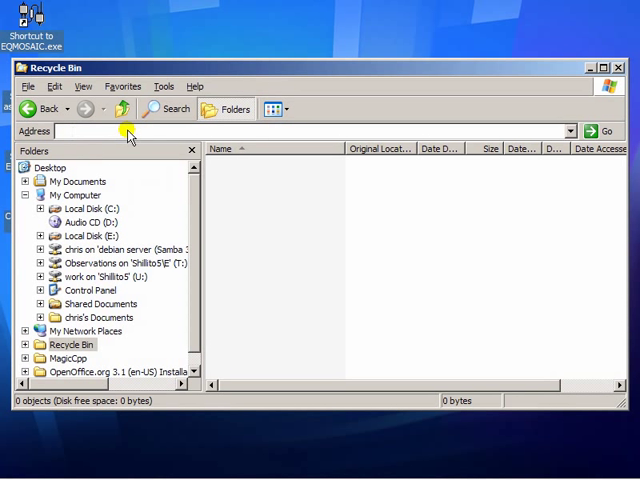
Go to %appdata%\eqmod via the Explorer address bar to list the EQMOD configuration files
type("ap")
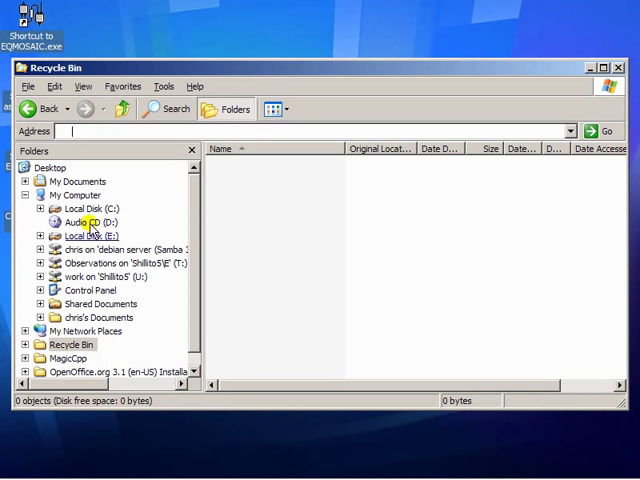
left_click(93, 208)
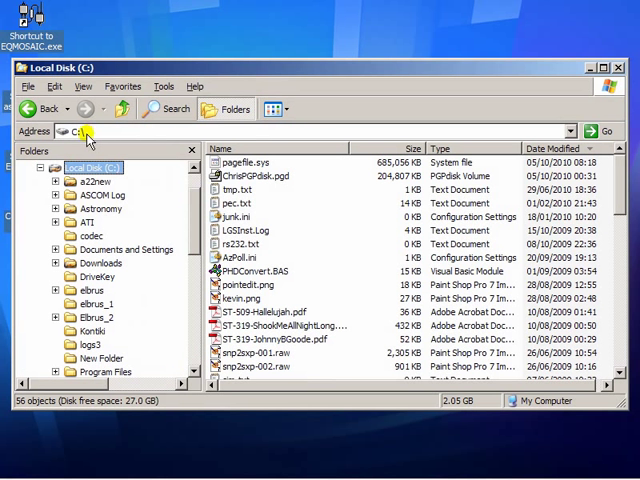
left_click(85, 131)
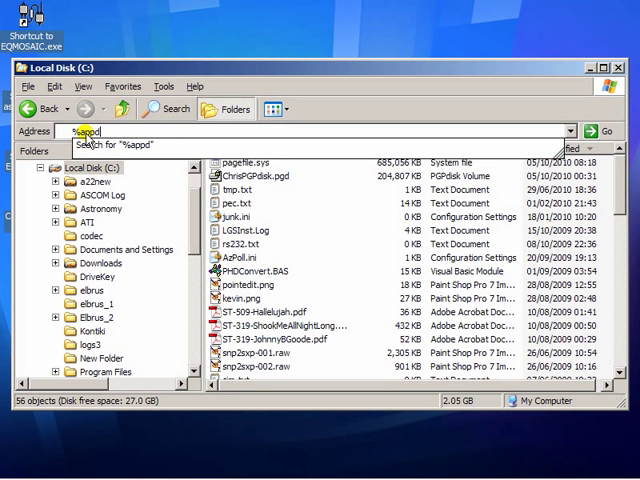
type("ata%")
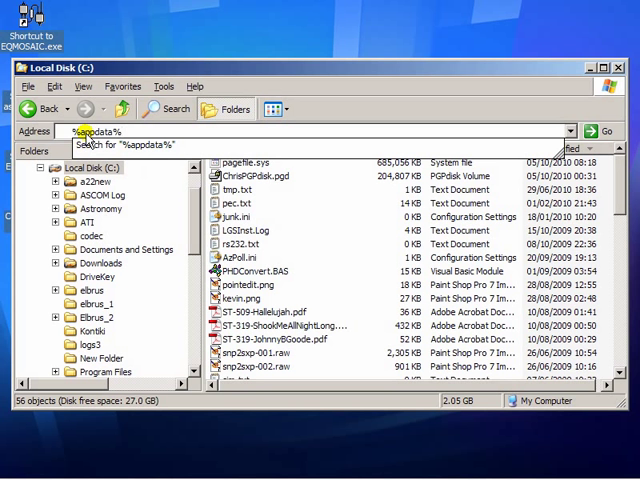
type("e")
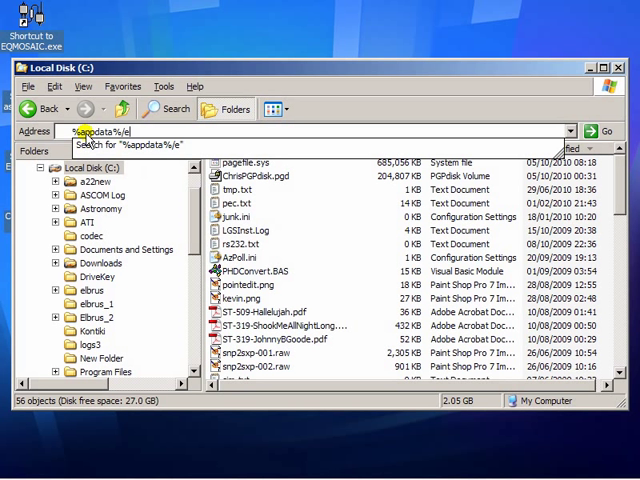
type("qmod")
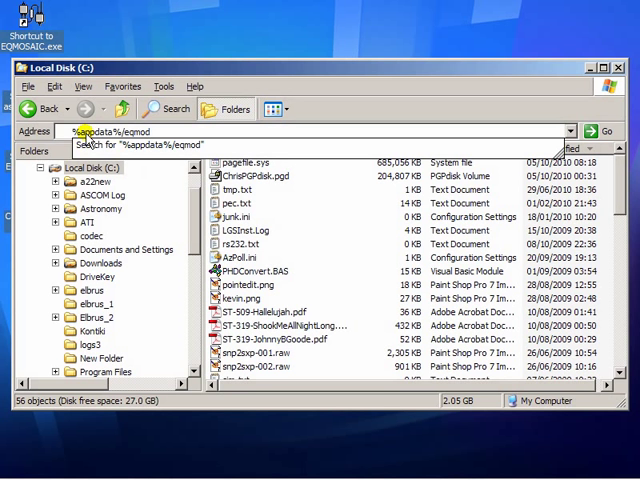
key("Return")
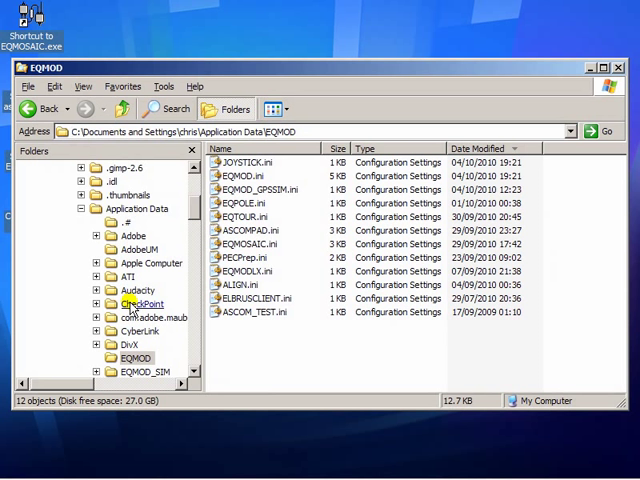
mouse_move(200, 205)
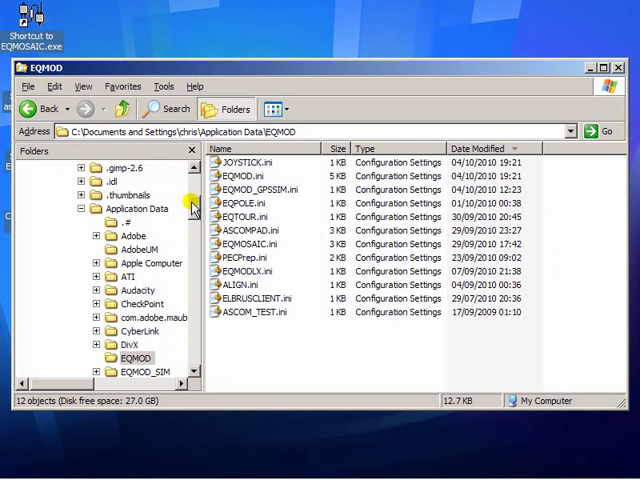
scroll("down", 3)
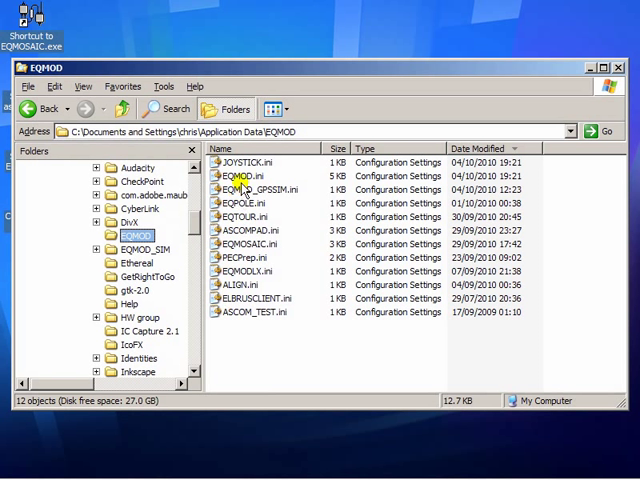
mouse_move(232, 175)
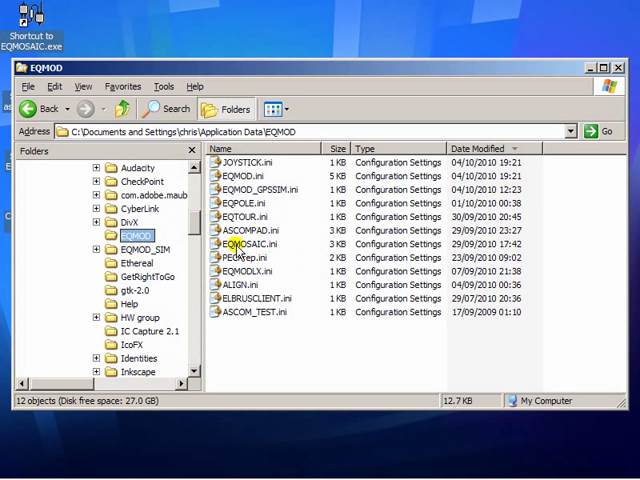
mouse_move(290, 245)
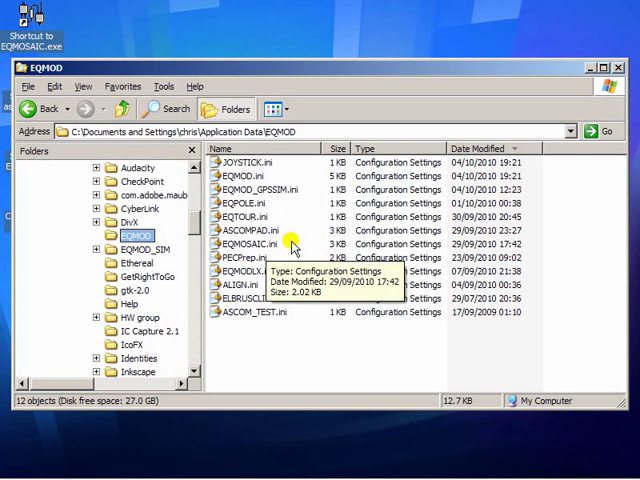
mouse_move(262, 298)
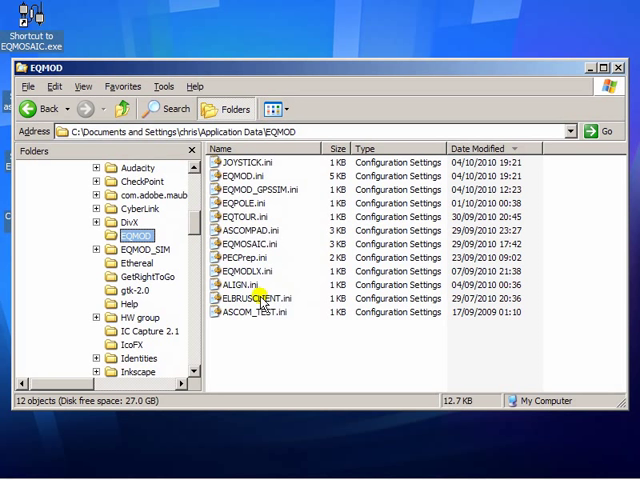
mouse_move(258, 230)
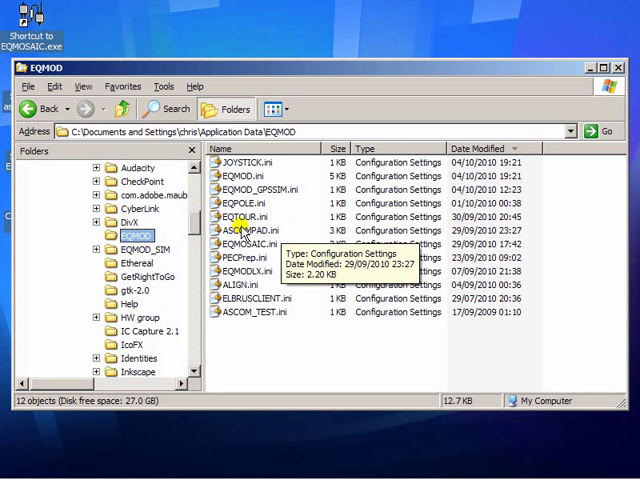
mouse_move(138, 234)
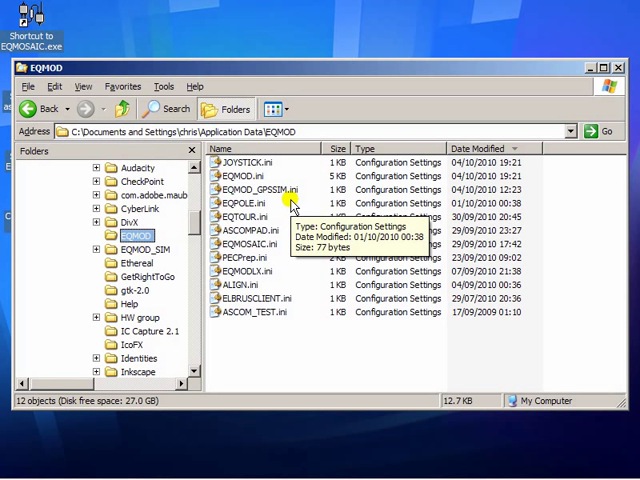
mouse_move(237, 176)
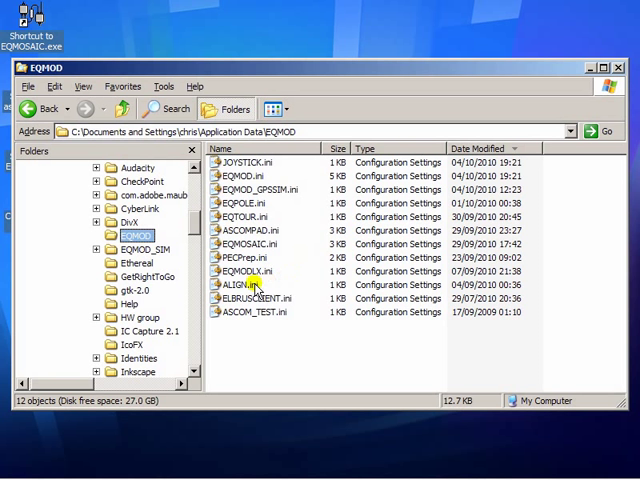
mouse_move(245, 287)
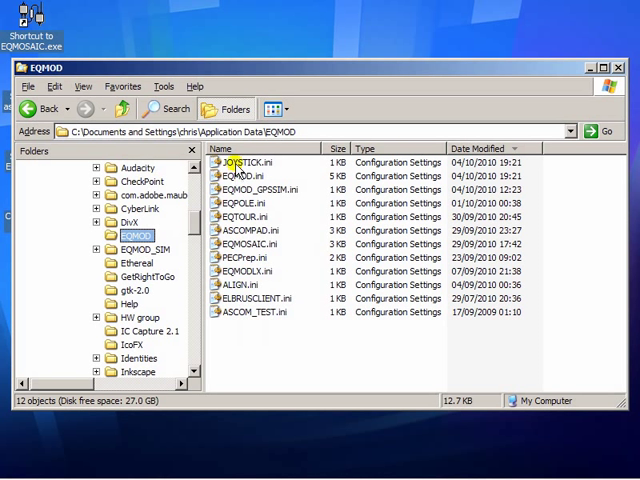
mouse_move(232, 175)
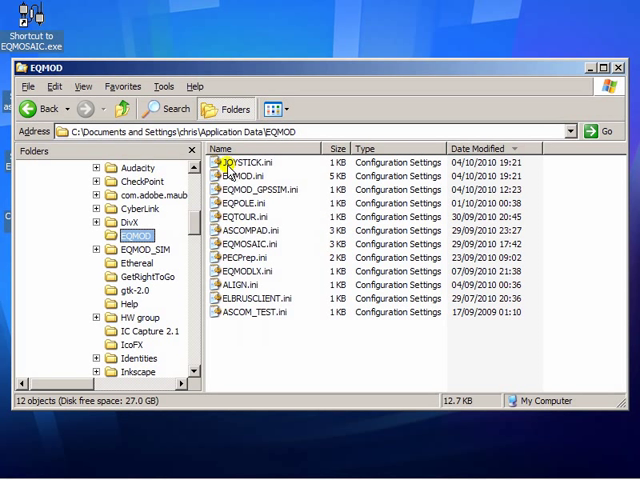
mouse_move(245, 182)
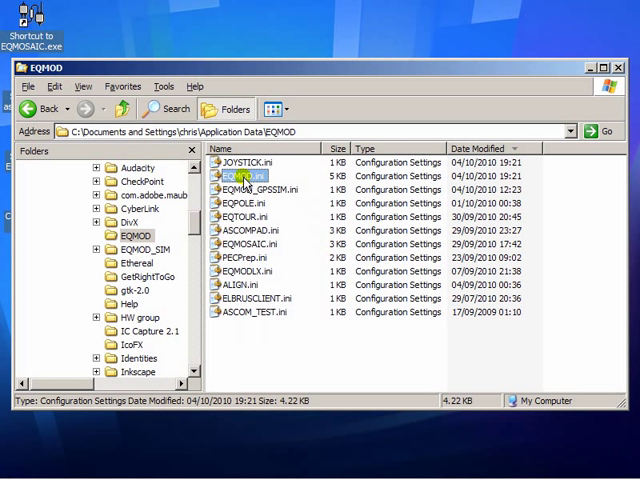
left_click(242, 176)
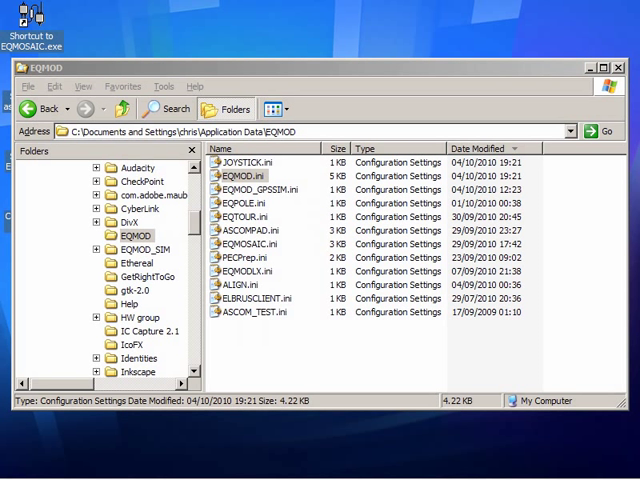
double_click(237, 175)
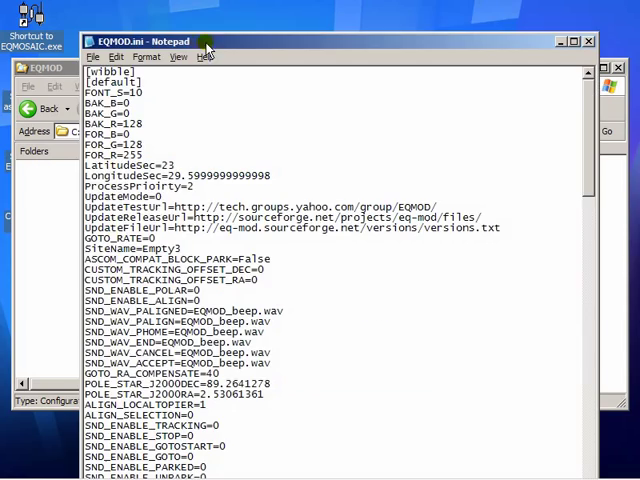
scroll("down", 3)
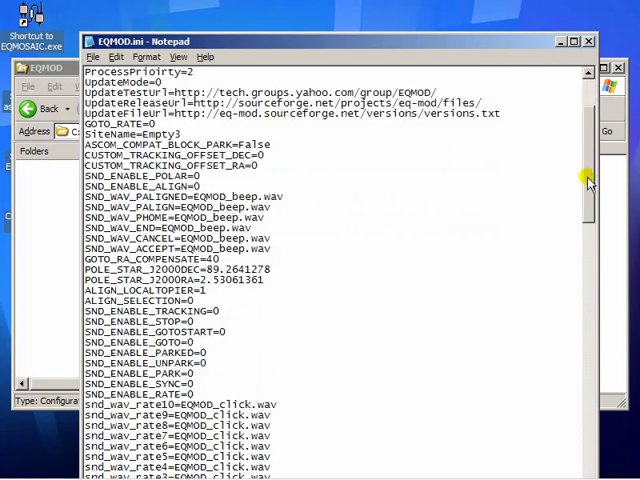
scroll("down", 3)
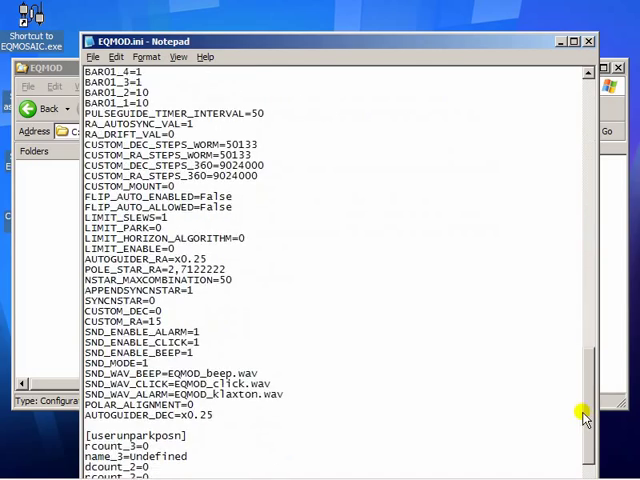
scroll("up", 3)
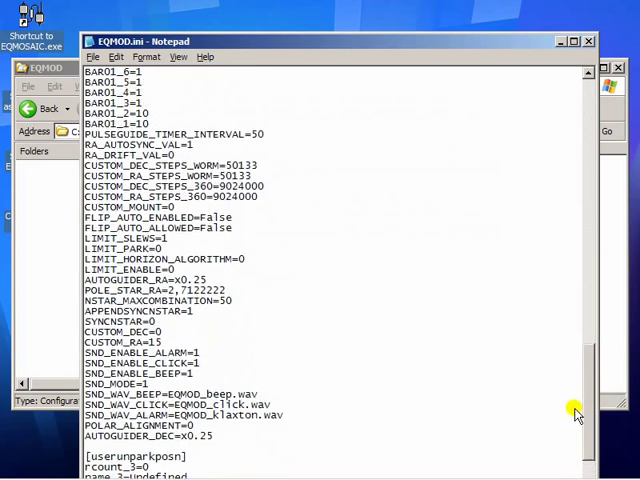
scroll("up", 3)
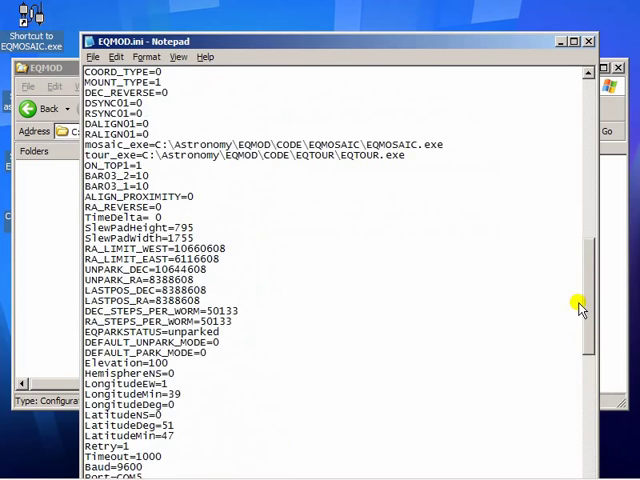
scroll("up", 3)
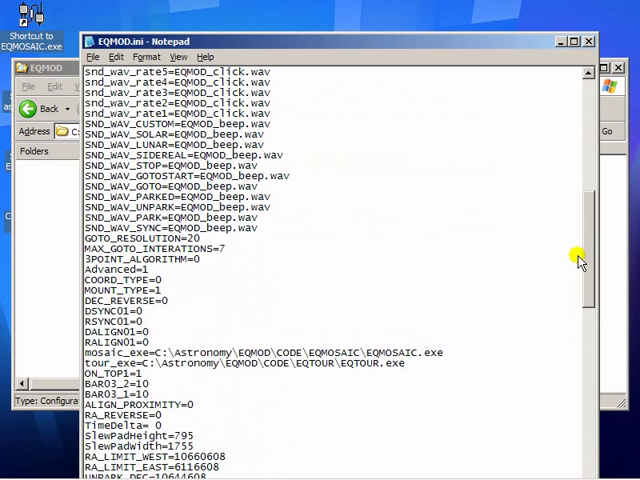
scroll("up", 3)
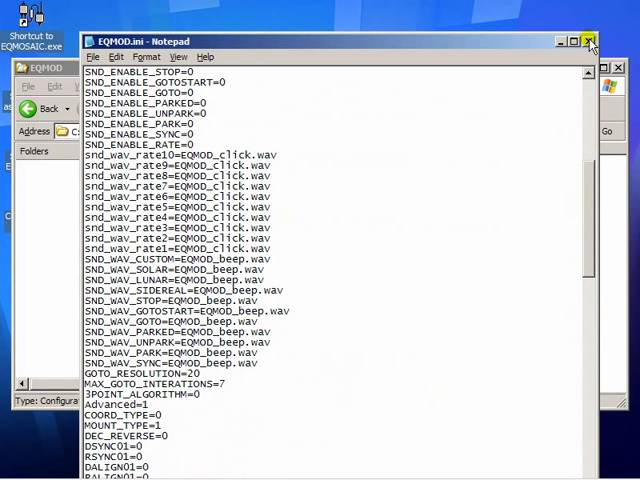
left_click(591, 41)
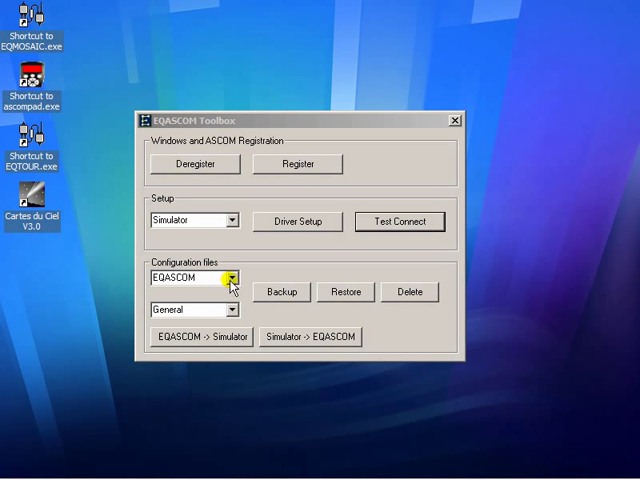
left_click(238, 277)
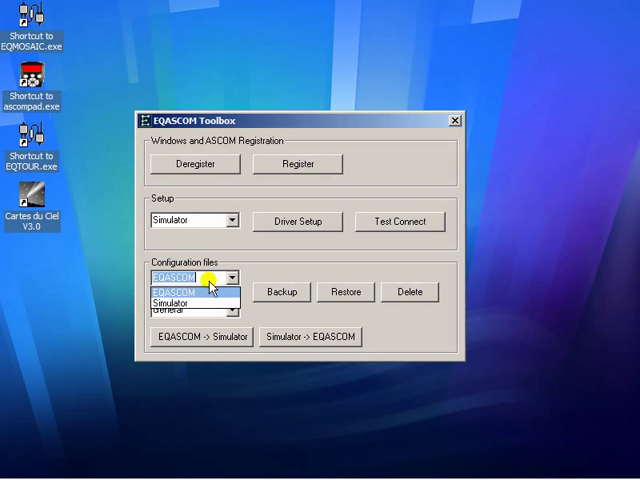
mouse_move(249, 271)
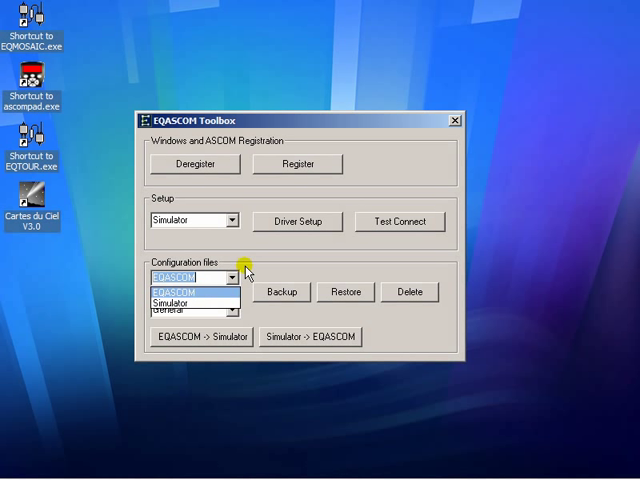
left_click(175, 304)
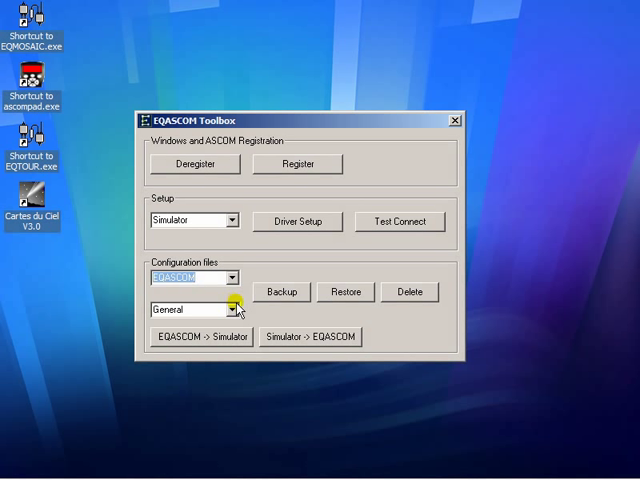
left_click(233, 309)
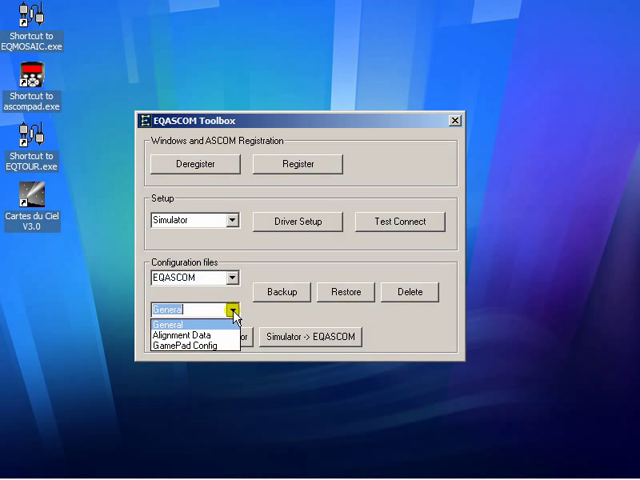
mouse_move(205, 337)
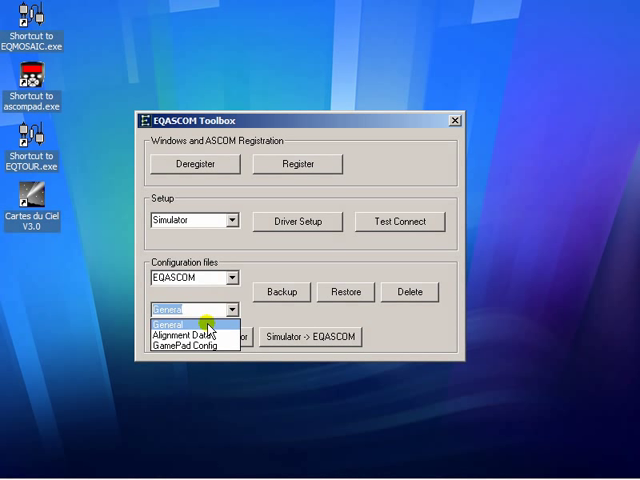
mouse_move(190, 345)
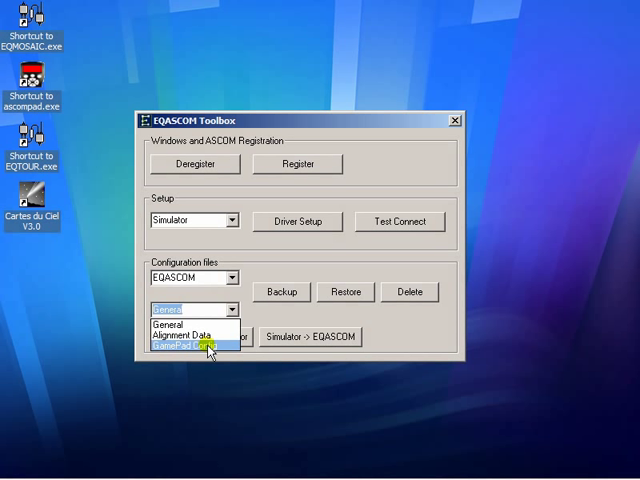
mouse_move(185, 335)
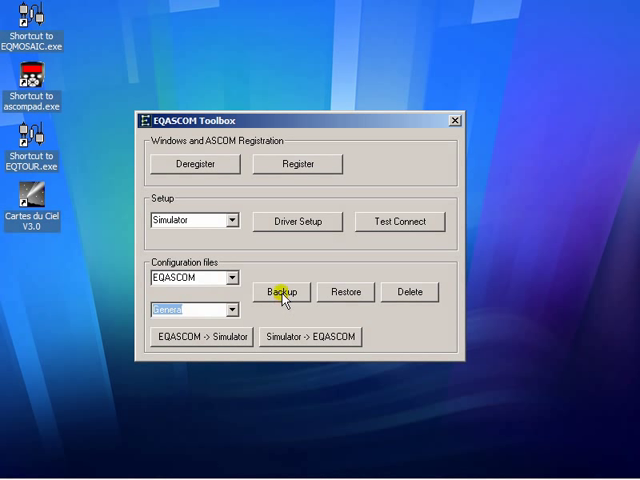
left_click(281, 291)
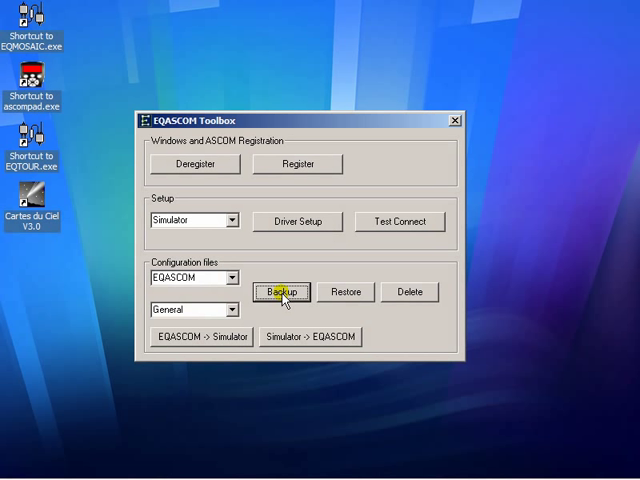
left_click(280, 291)
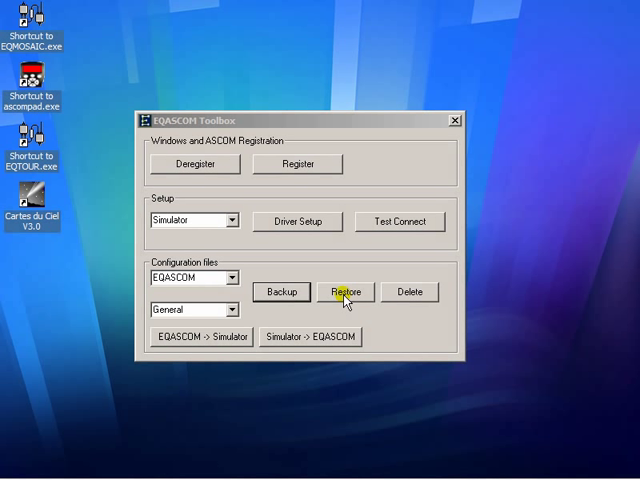
mouse_move(410, 291)
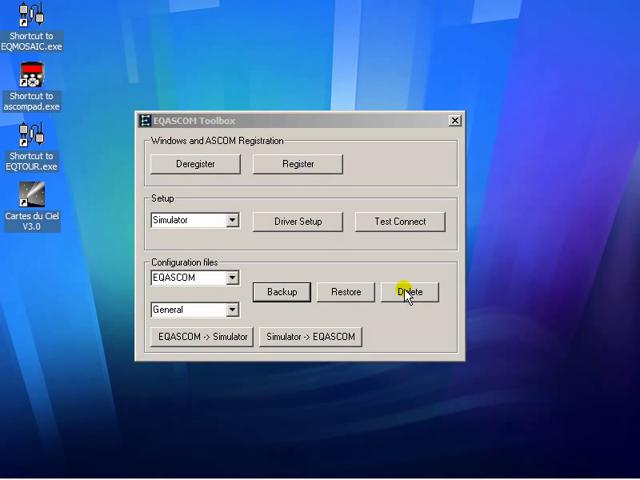
mouse_move(289, 189)
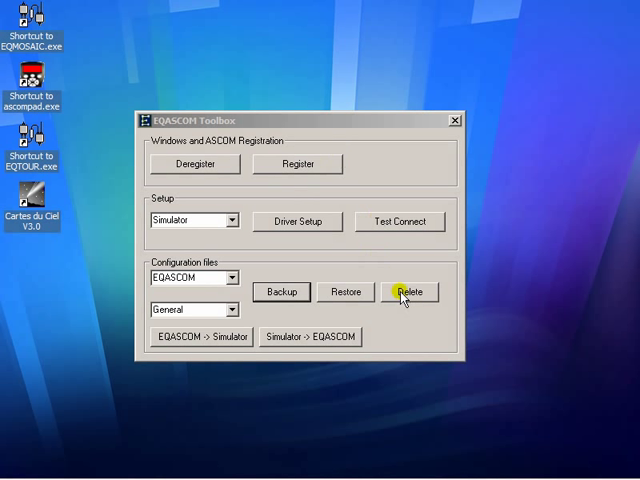
mouse_move(295, 320)
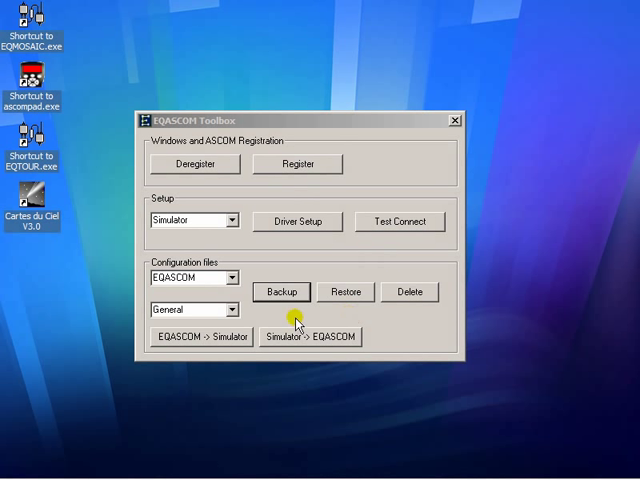
Select GamePad Config from the Configuration files type dropdown
left_click(228, 310)
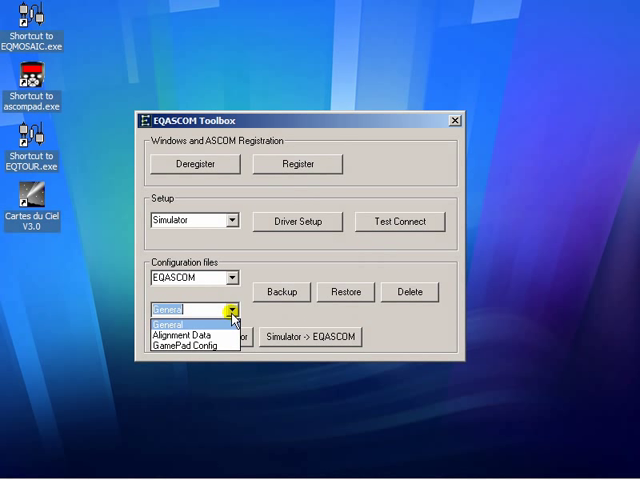
mouse_move(220, 330)
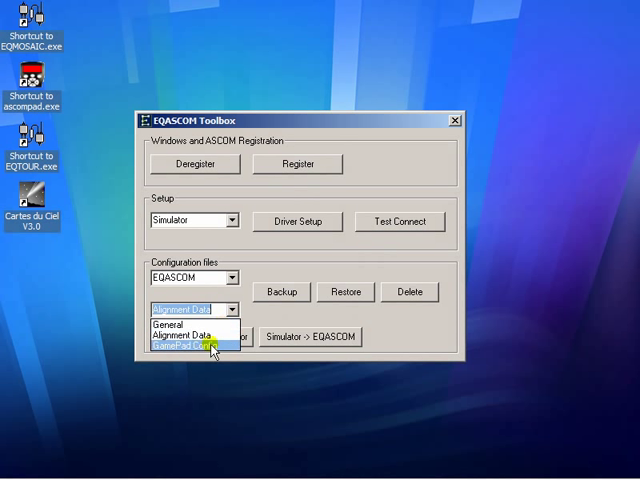
left_click(188, 346)
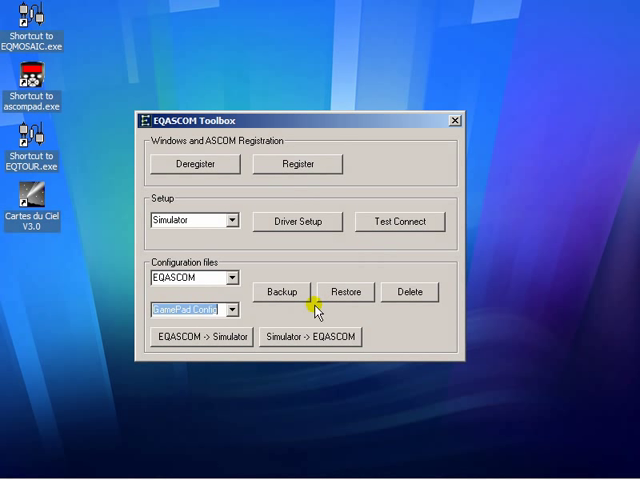
mouse_move(268, 318)
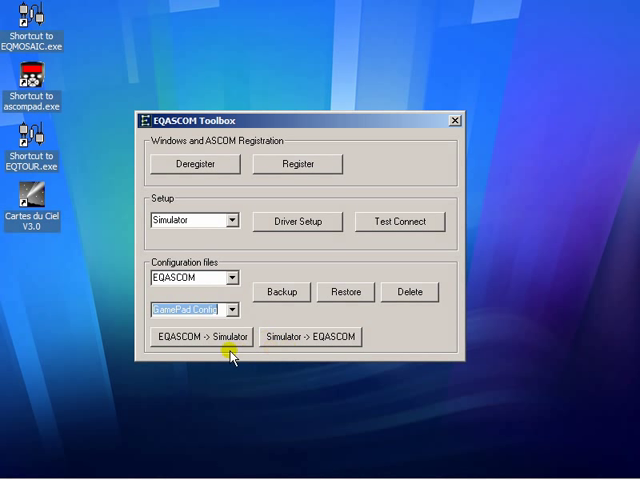
mouse_move(227, 347)
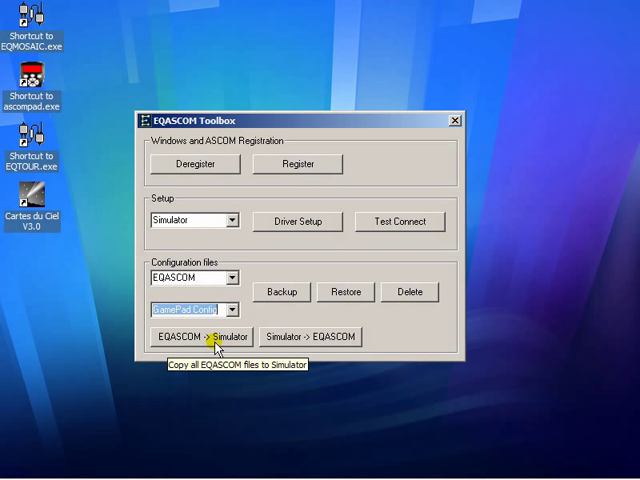
mouse_move(170, 347)
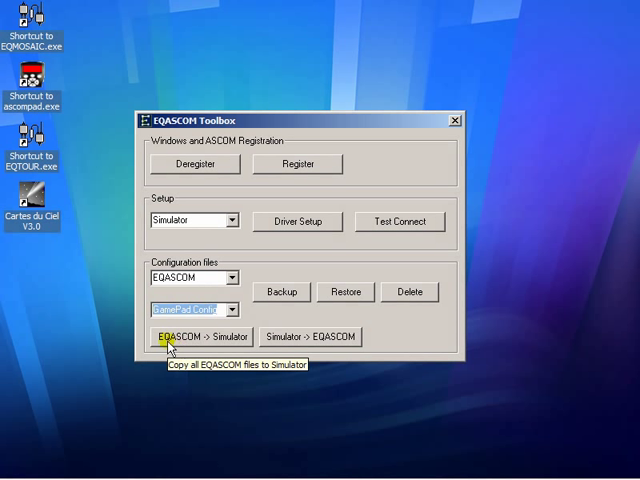
mouse_move(230, 344)
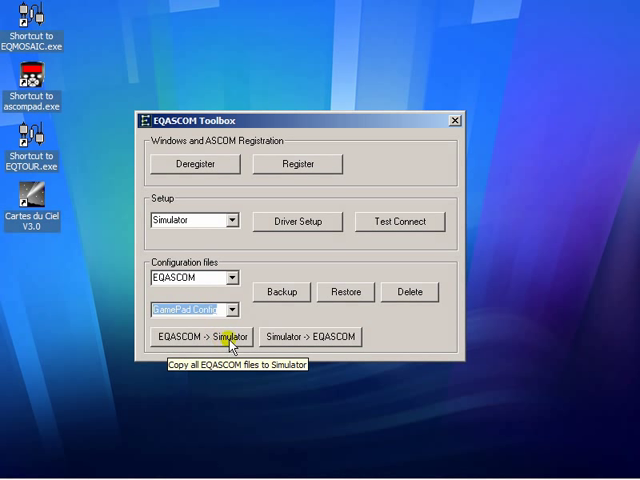
mouse_move(313, 345)
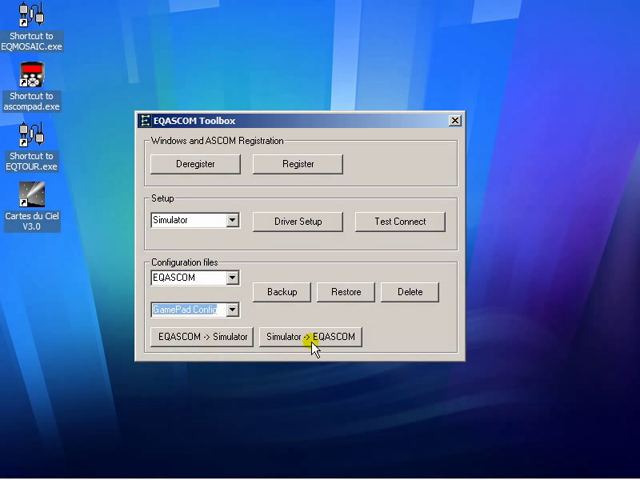
mouse_move(350, 347)
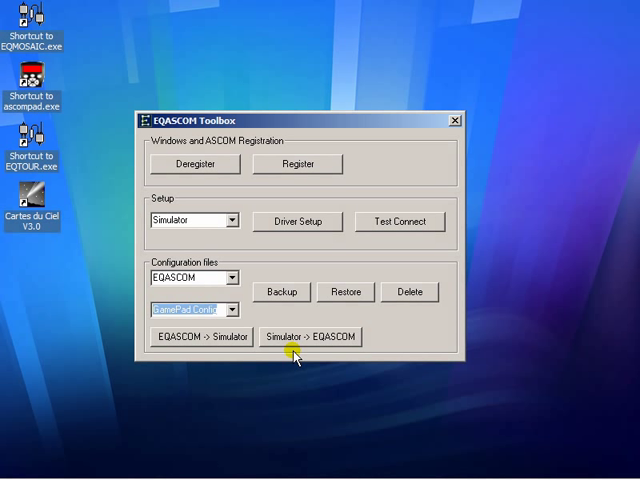
mouse_move(289, 326)
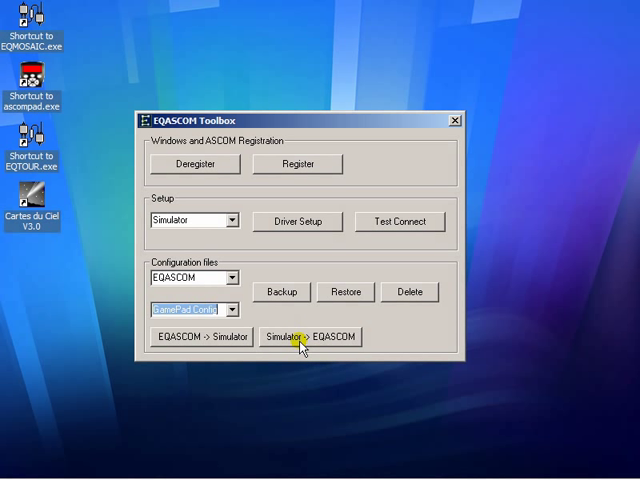
mouse_move(320, 340)
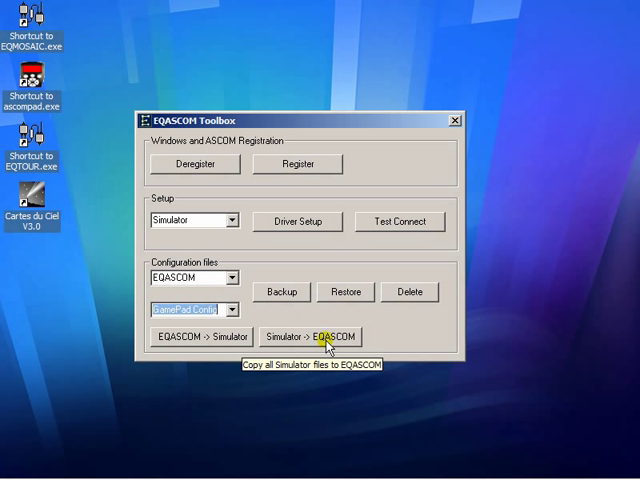